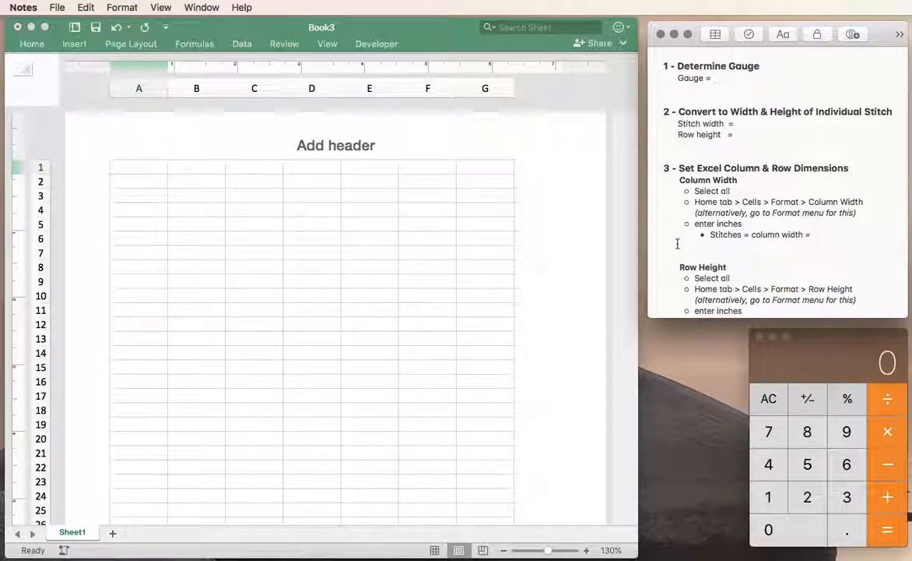
Record the gauge as 24s X 30r = 4" after the Gauge label in Notes.
click(717, 78)
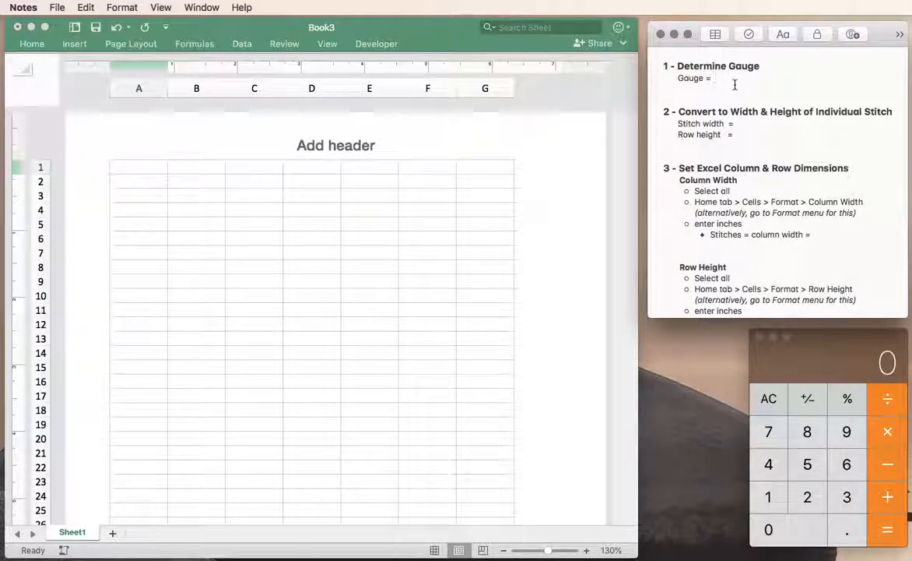
text(24s X 30r = 4")
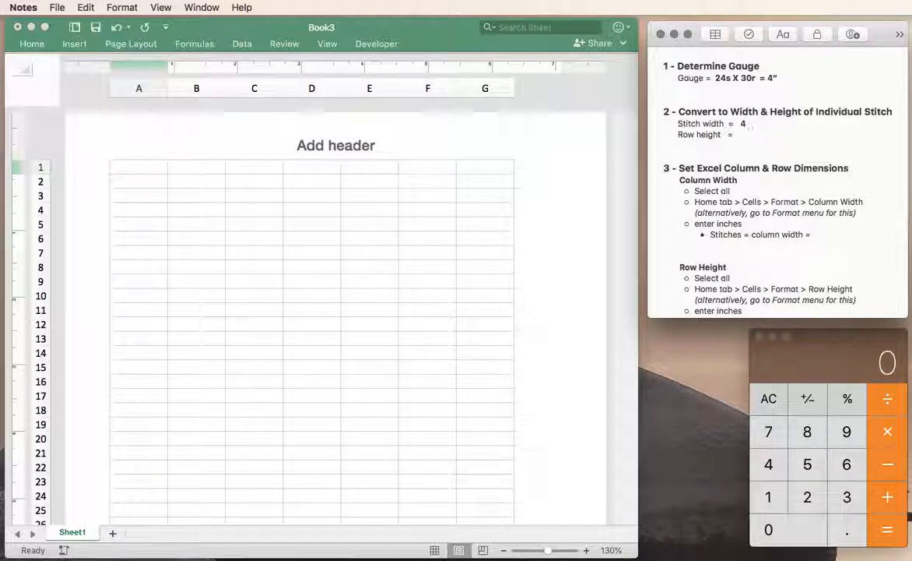
Complete the stitch width line as 4 / 24 = .17" using Calculator for the division.
text(/)
click(828, 363)
text(4)
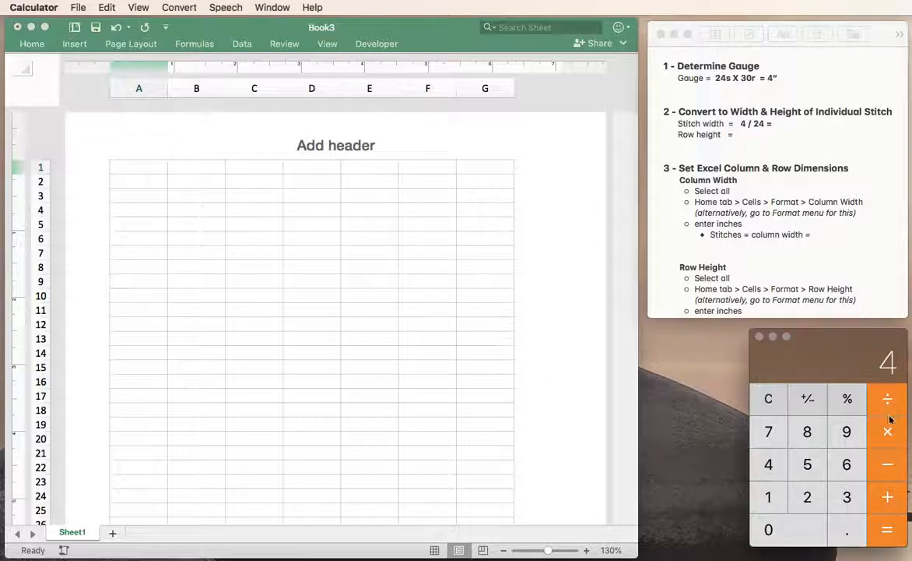
click(807, 496)
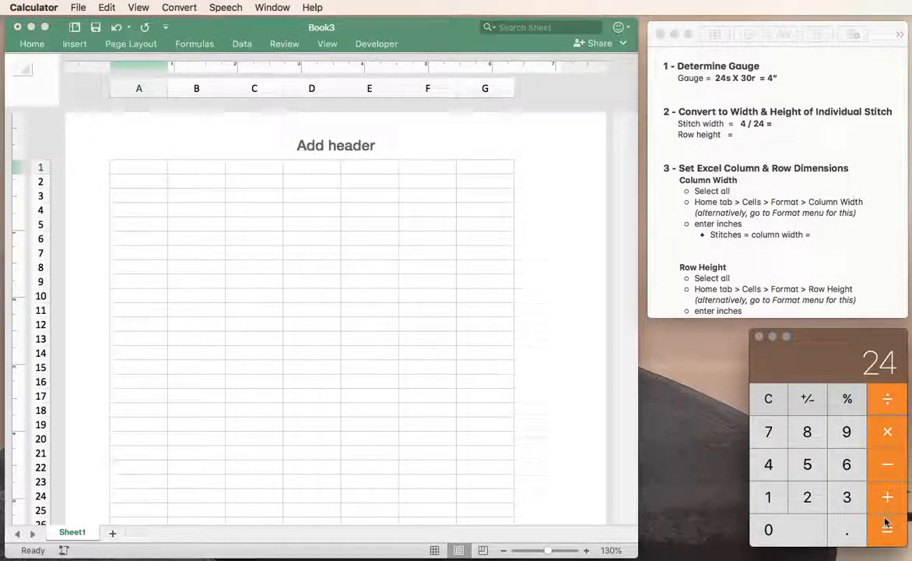
click(888, 529)
text( 0)
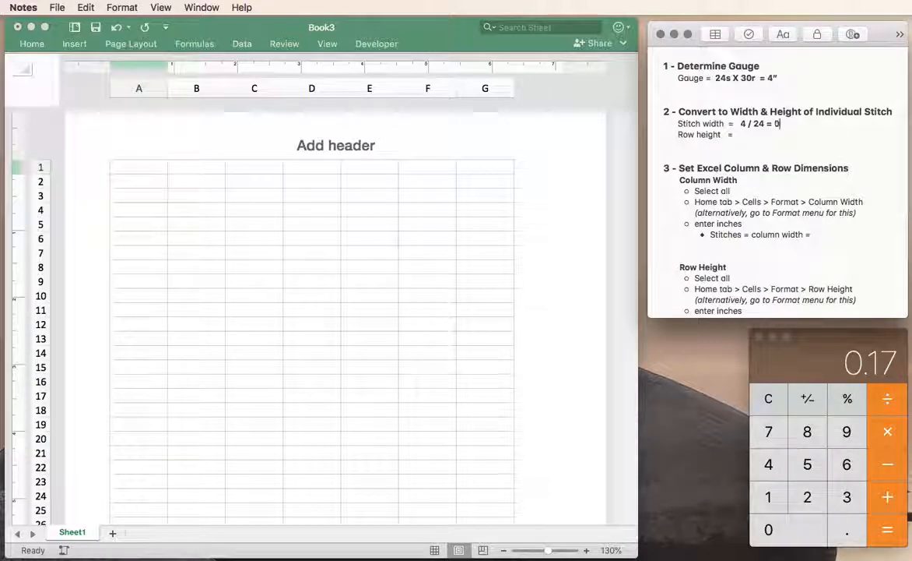
text(.17)
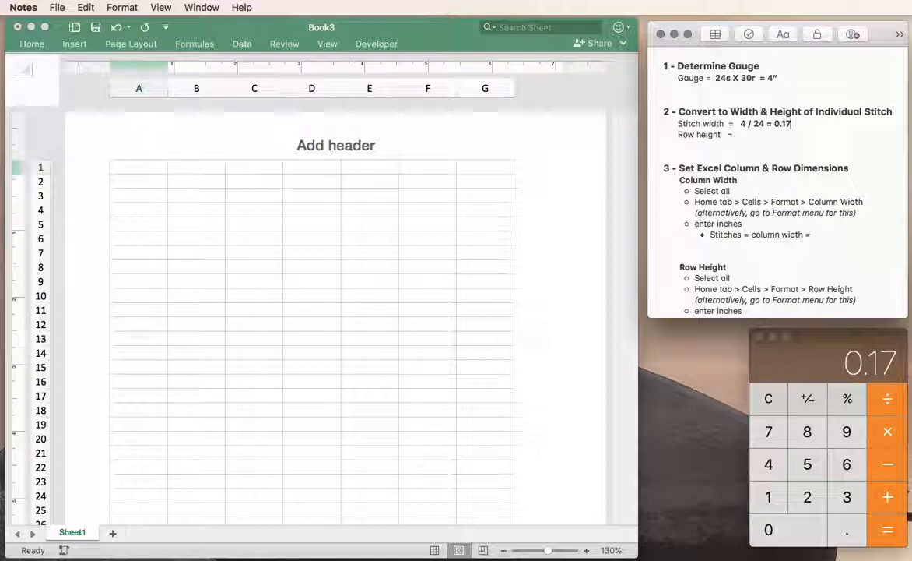
text(")
click(789, 134)
text(  4 /)
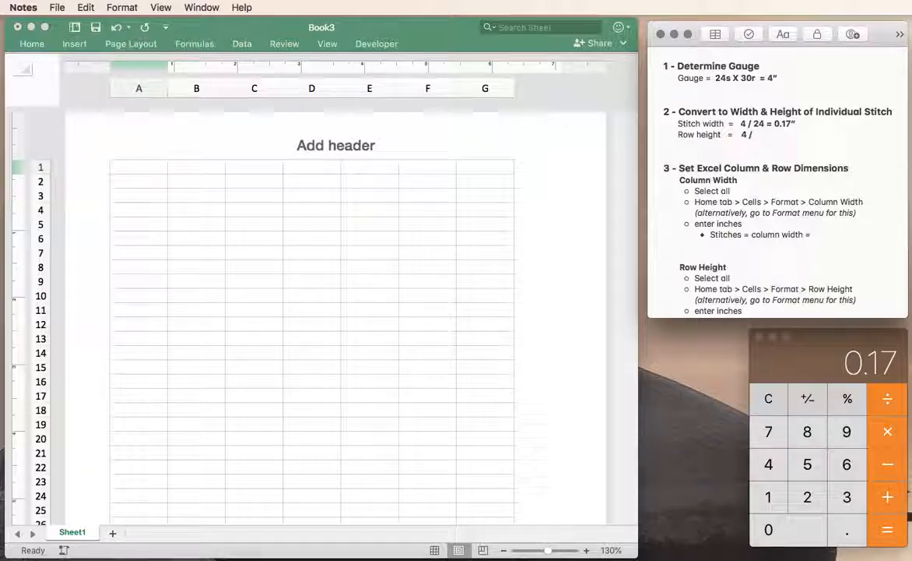
Complete the row height line as 4 / 30 = .13" using Calculator for the division.
text(30)
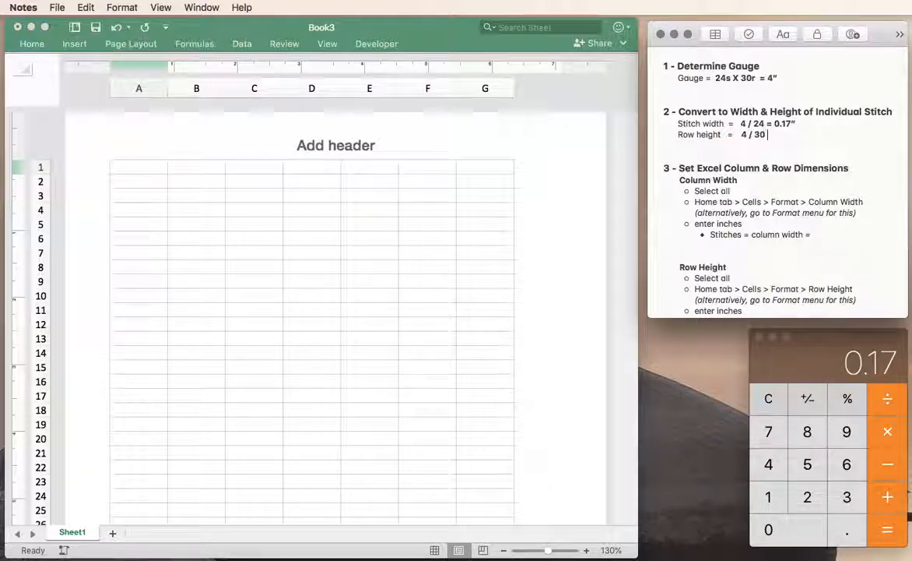
text(=)
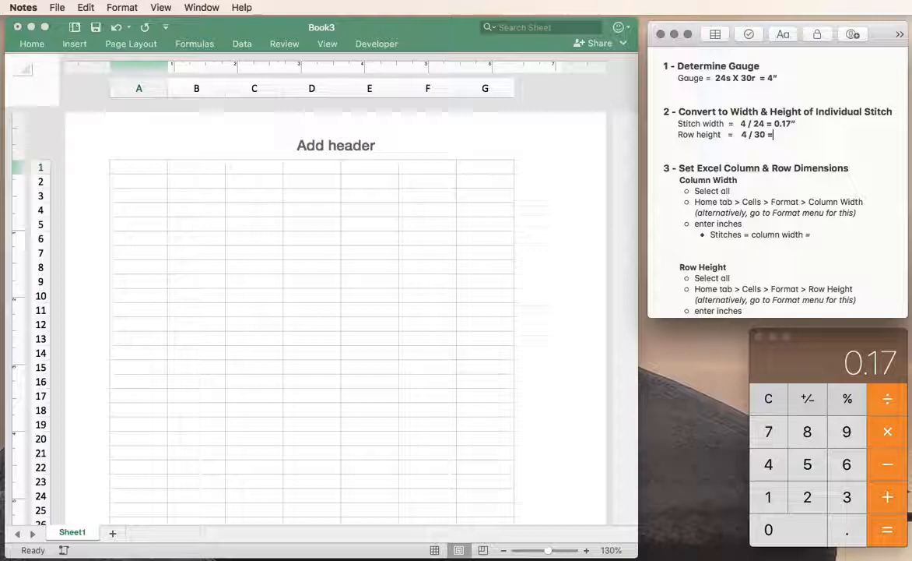
click(770, 464)
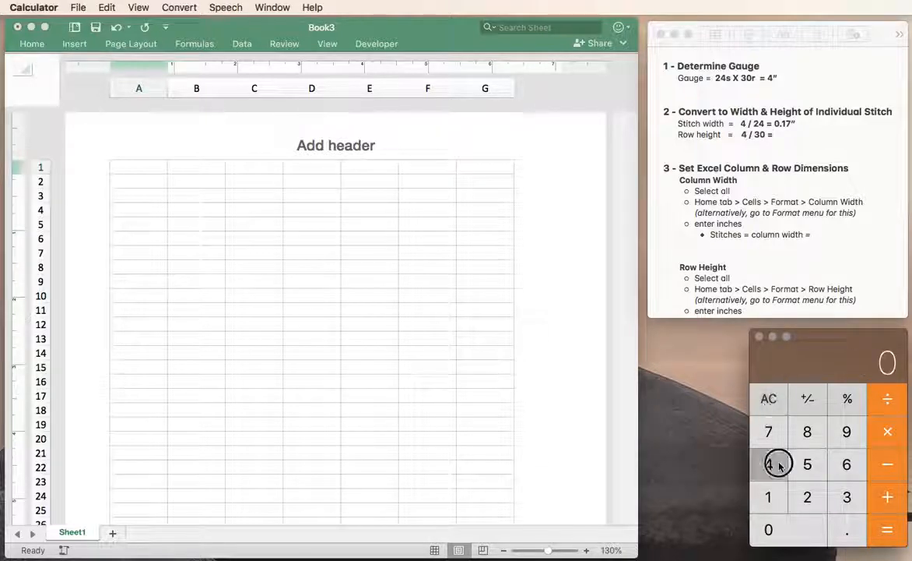
click(769, 529)
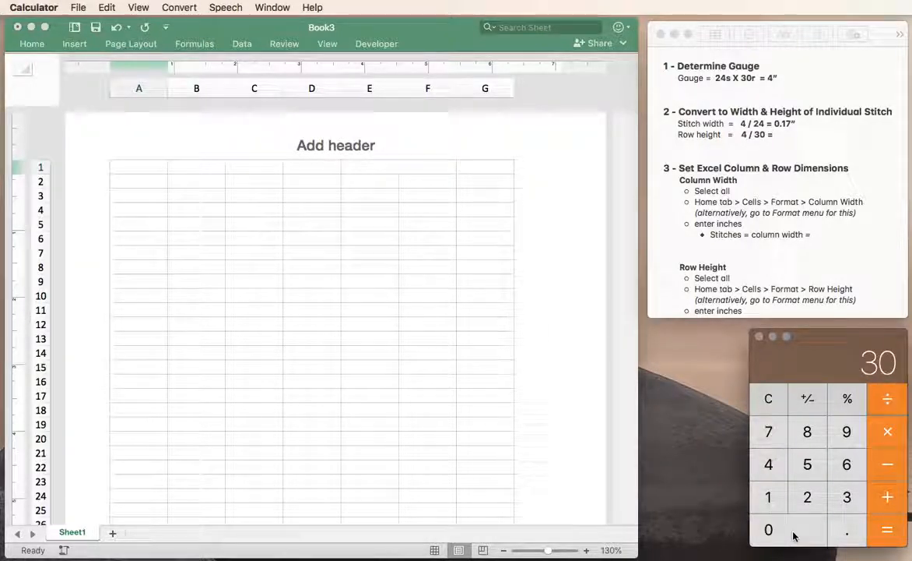
click(887, 529)
text( 0)
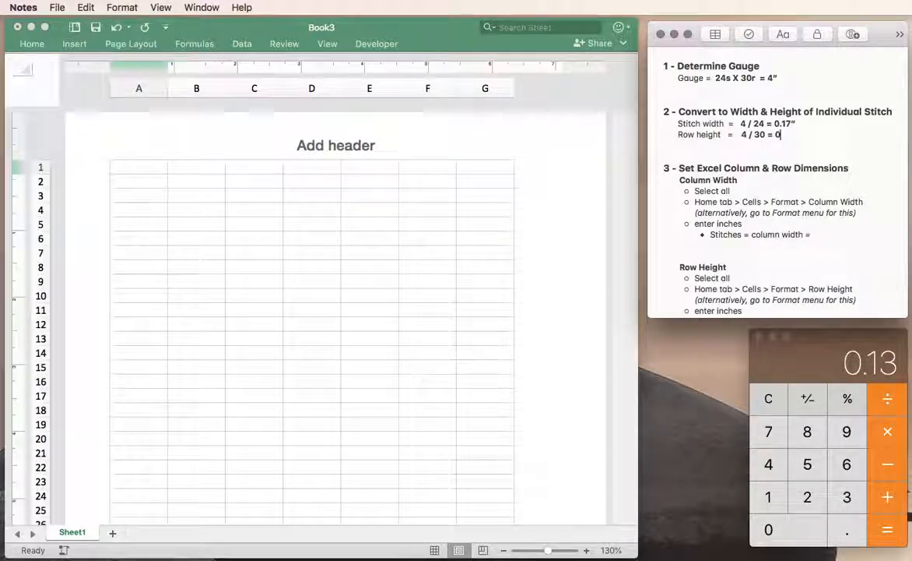
text(.13")
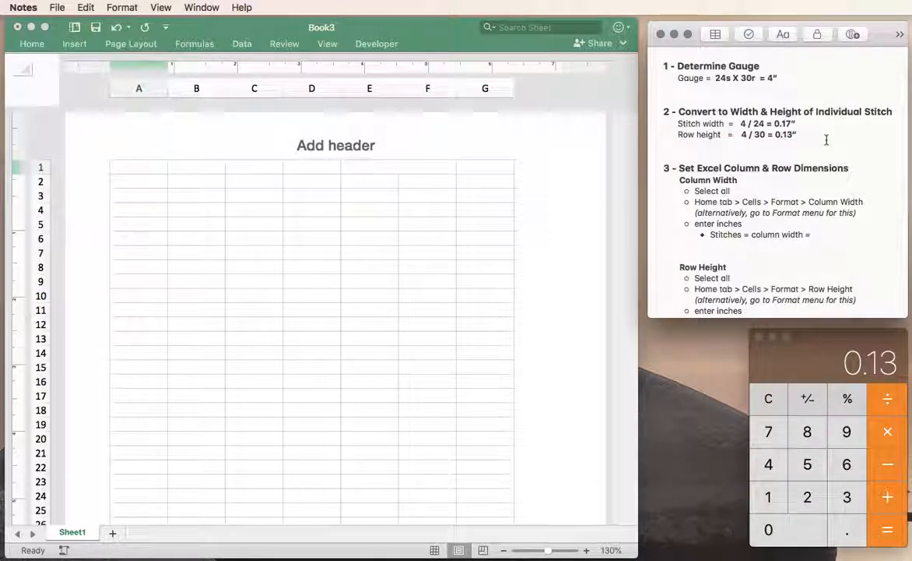
click(797, 134)
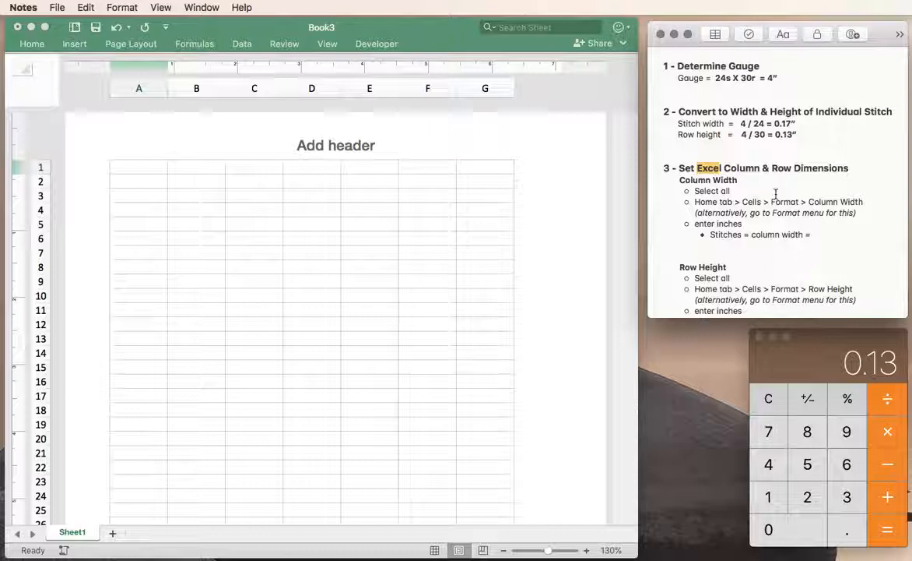
Fill in column width .17" and row height .13" in the Notes Excel checklist.
scroll(down, 3)
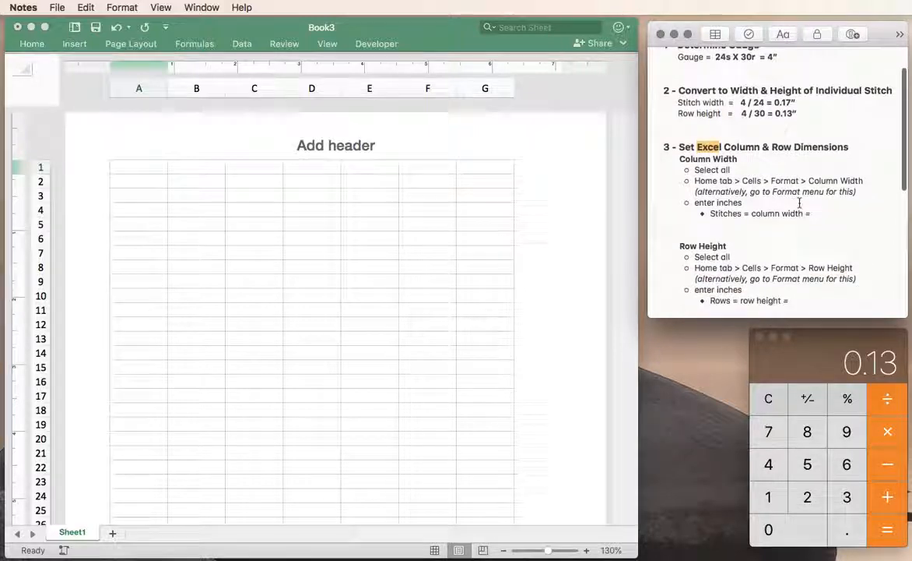
click(813, 213)
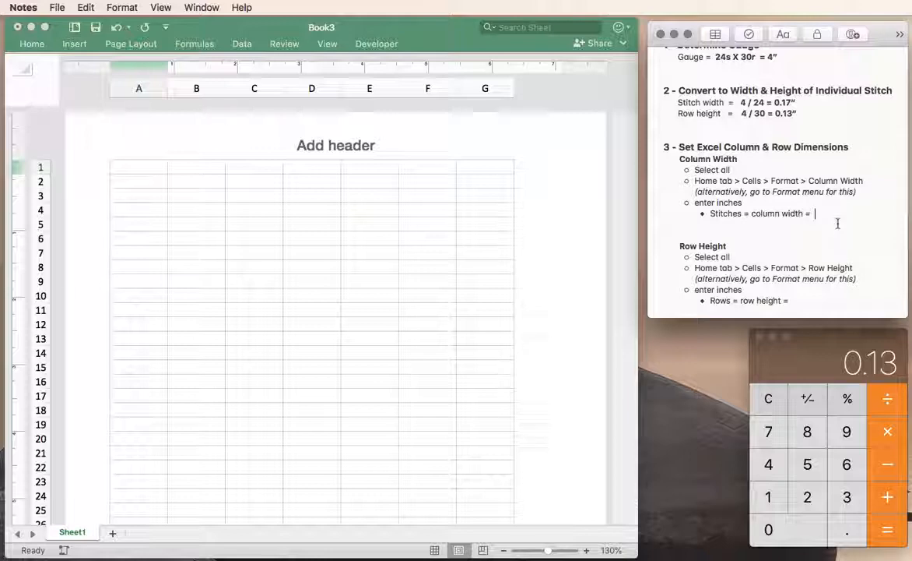
text(.17”)
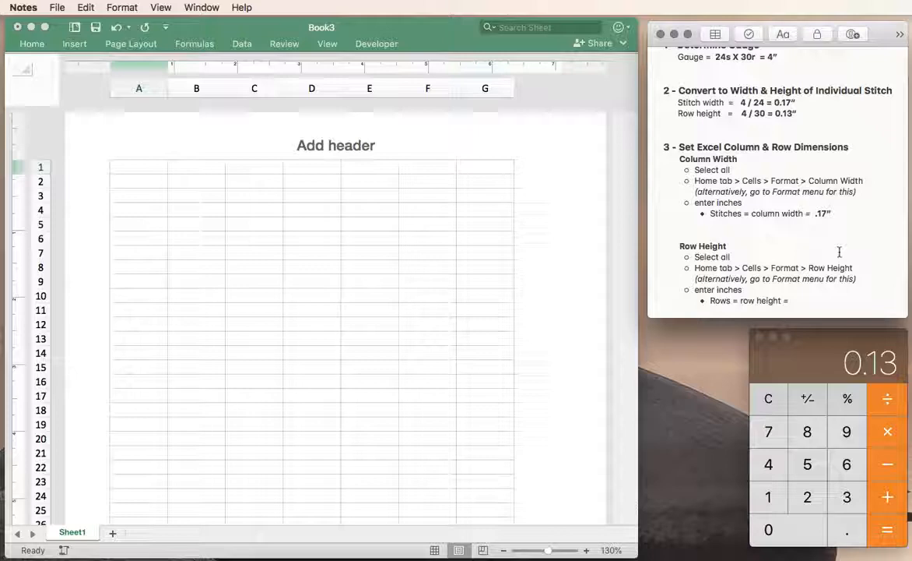
click(794, 300)
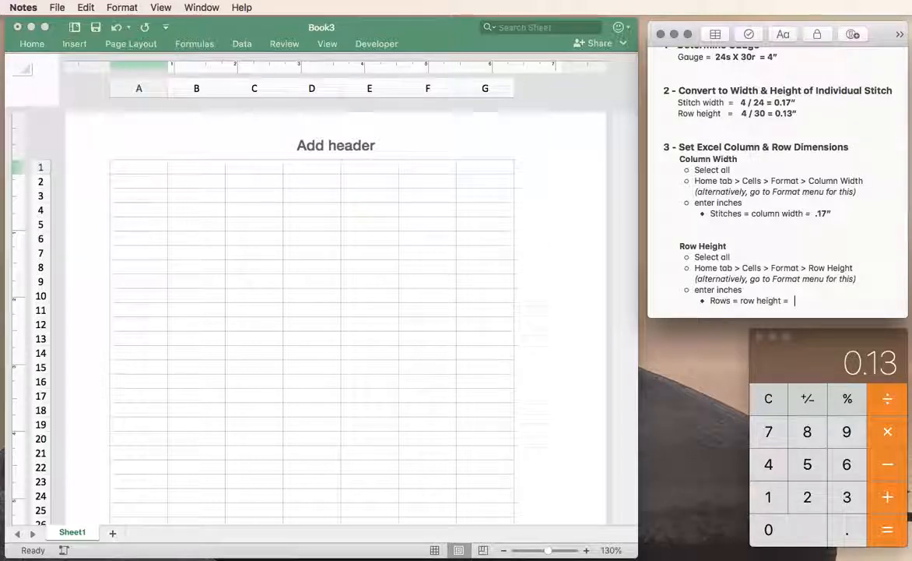
text(.13")
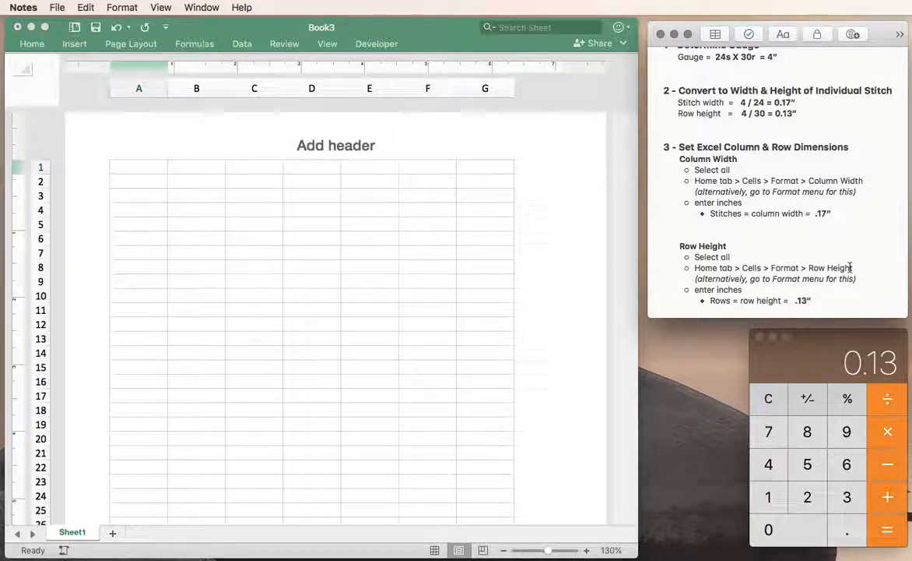
scroll(down, 3)
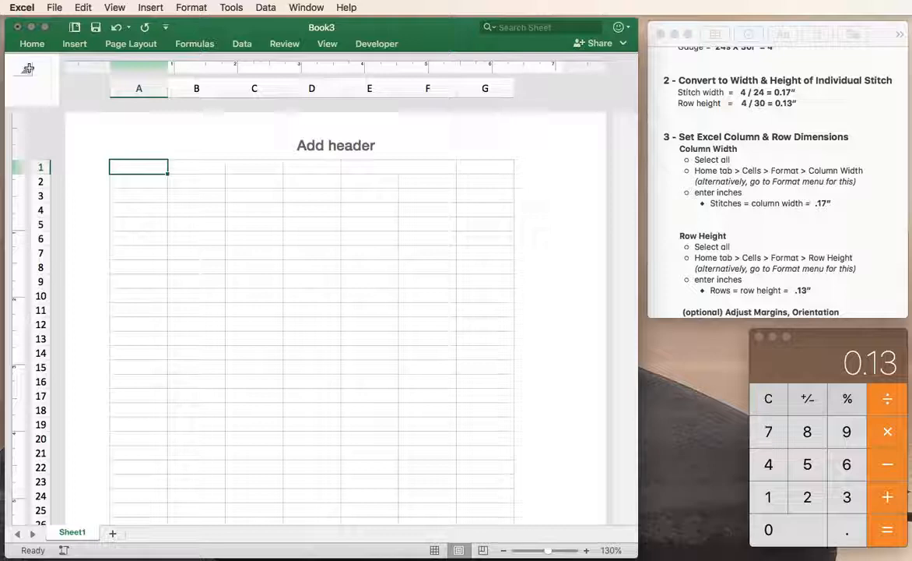
Select every cell on the sheet and look for the column width command under Home > Format.
click(24, 70)
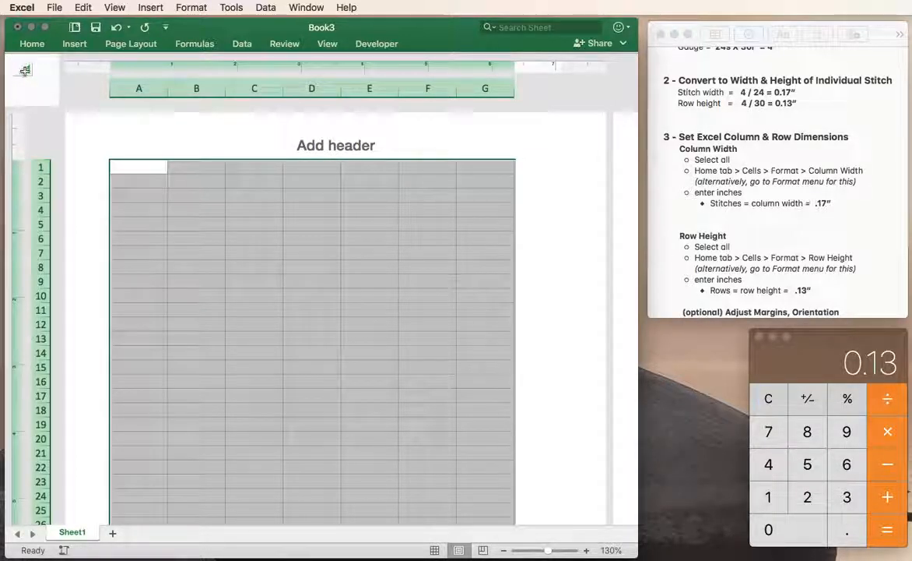
scroll(down, 3)
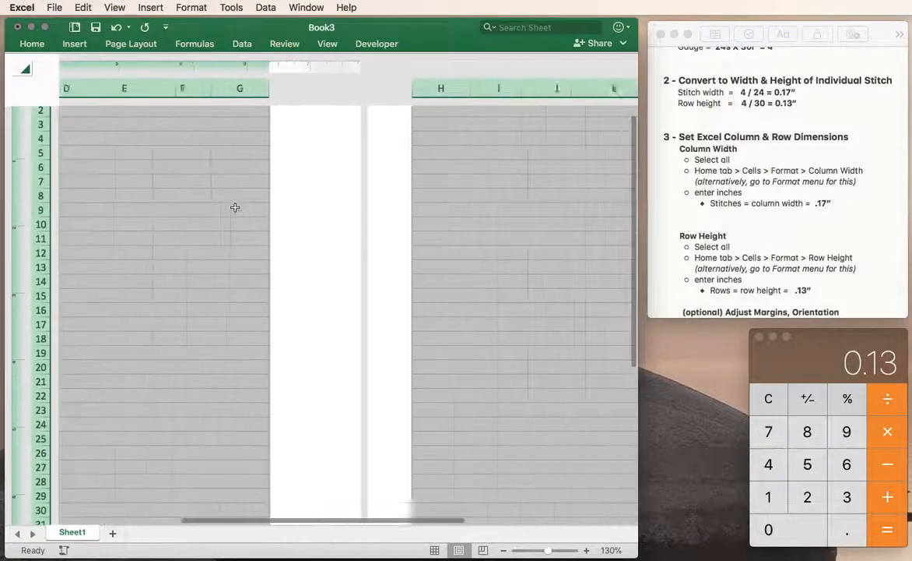
scroll(left, 3)
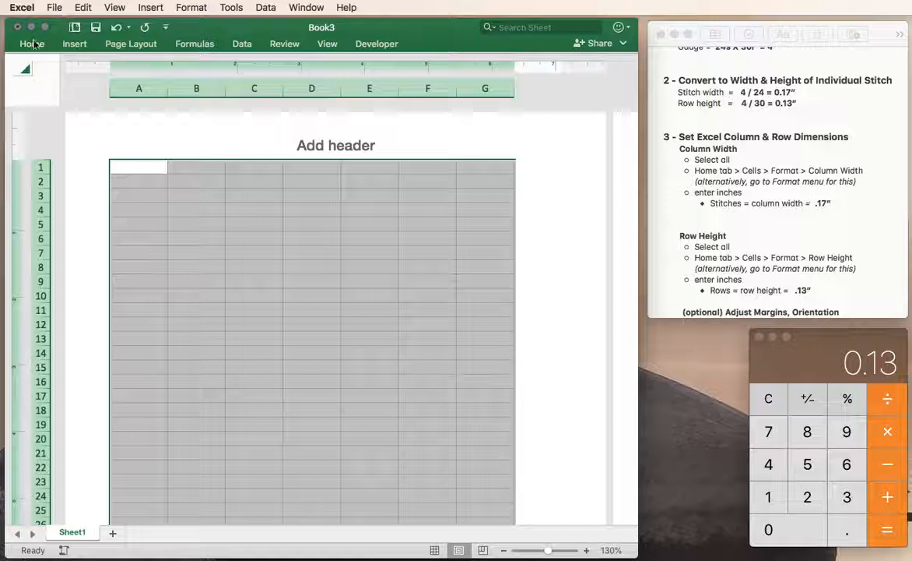
click(31, 43)
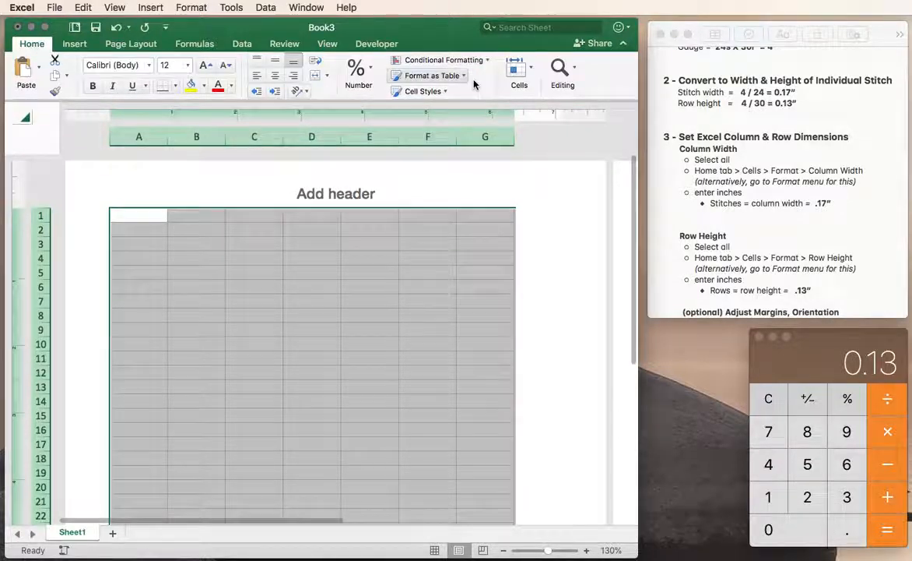
click(520, 74)
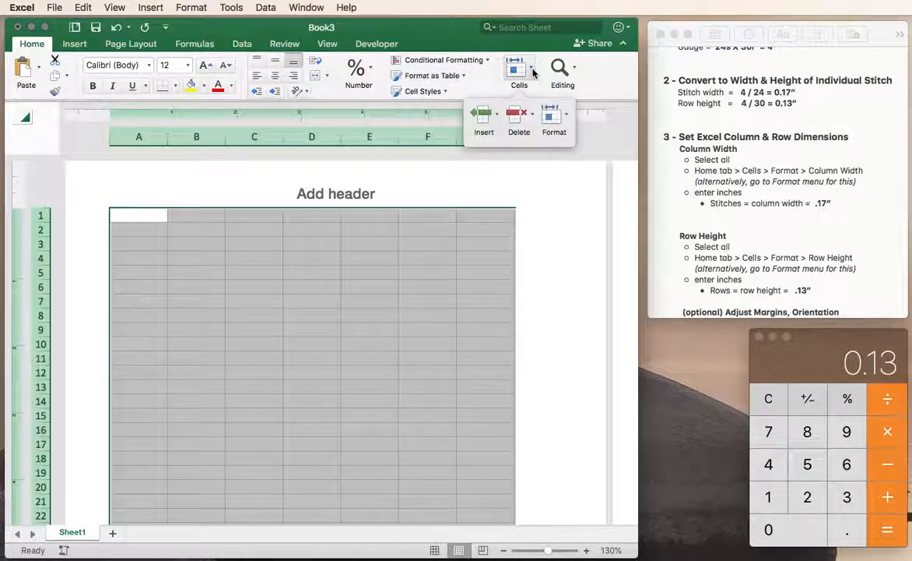
click(554, 116)
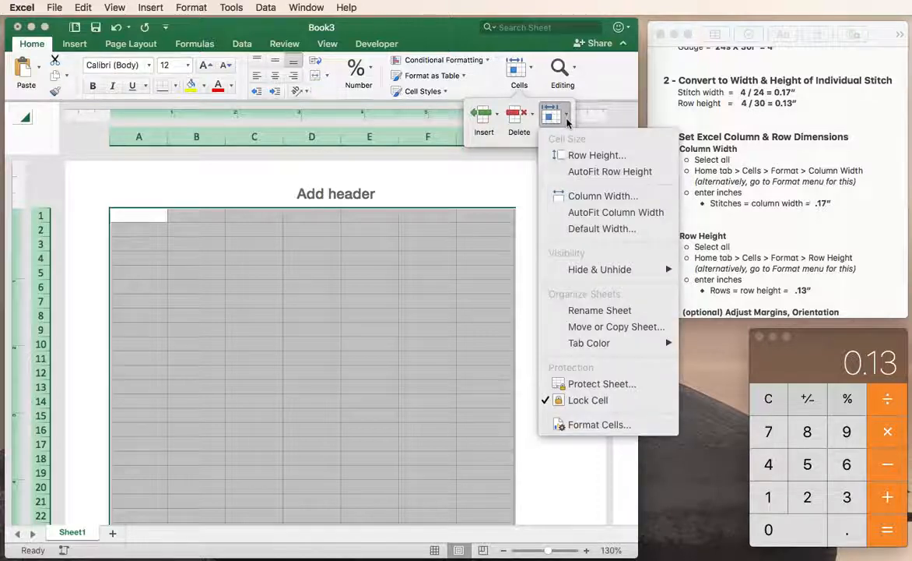
mouse_move(603, 196)
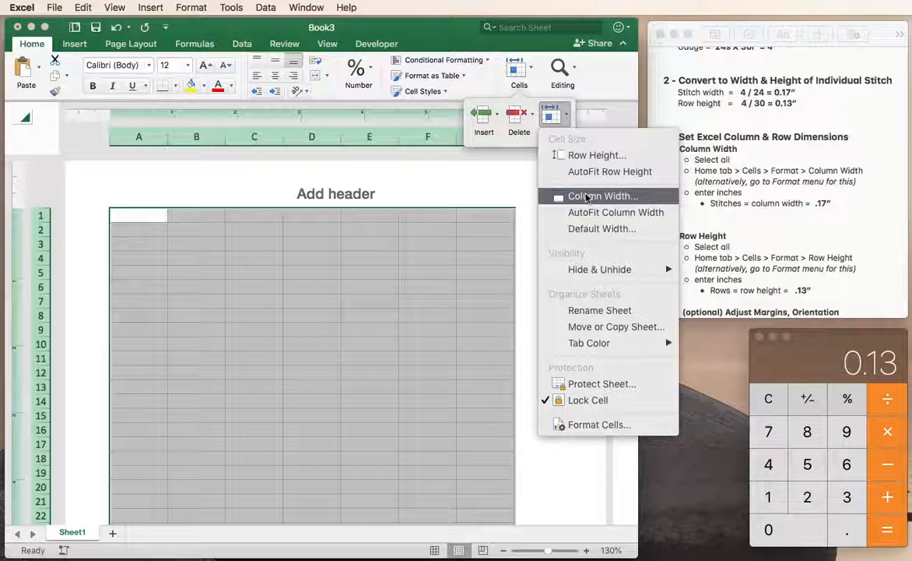
click(192, 6)
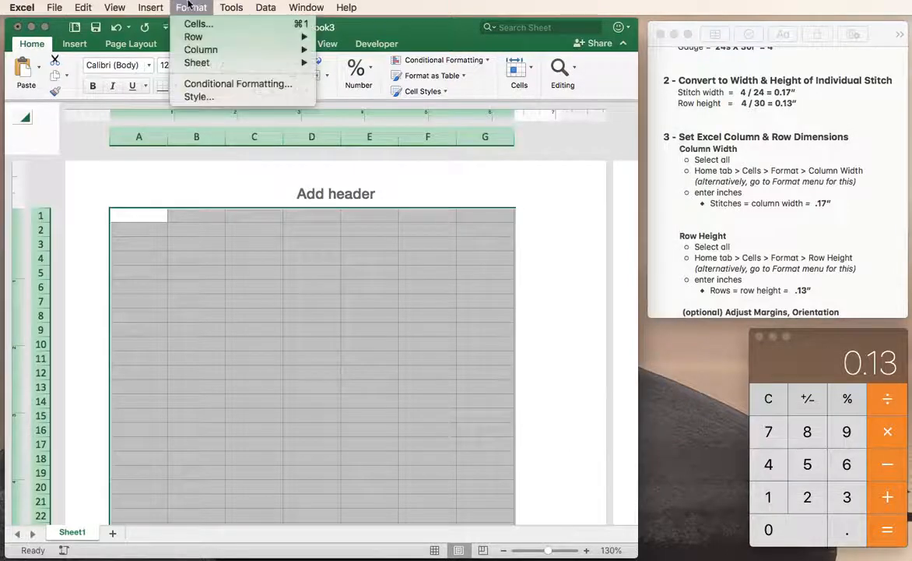
mouse_move(201, 48)
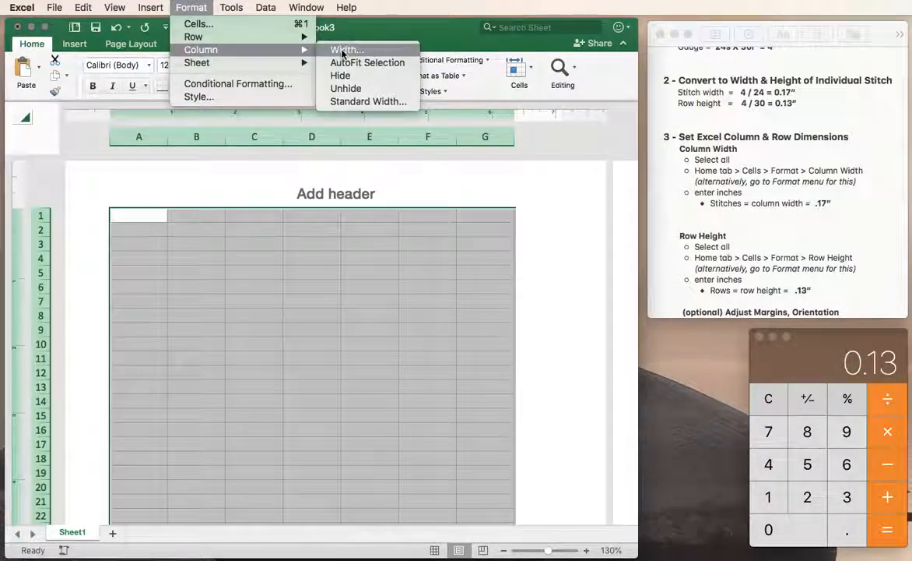
Set the column width to 0.17" for all columns.
click(347, 49)
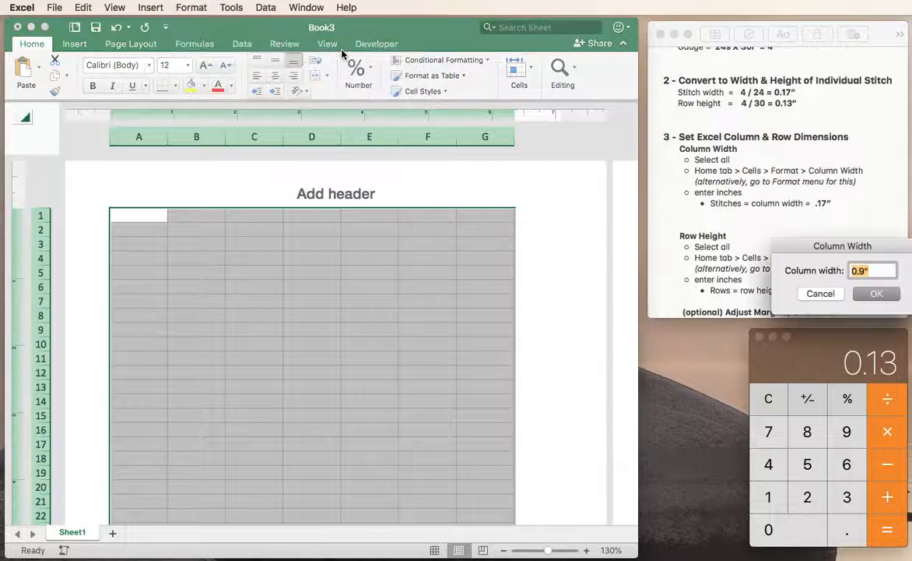
drag(841, 246, 476, 233)
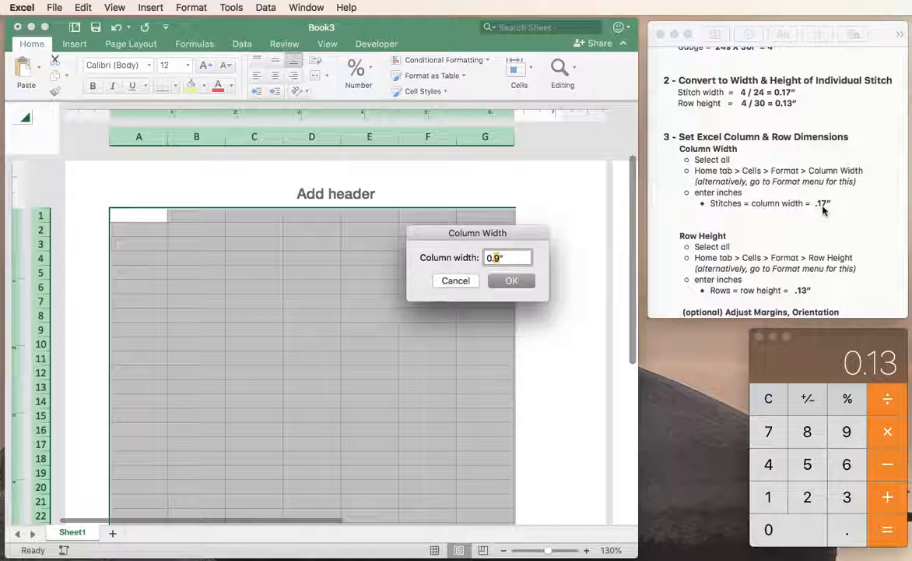
text(0.17)
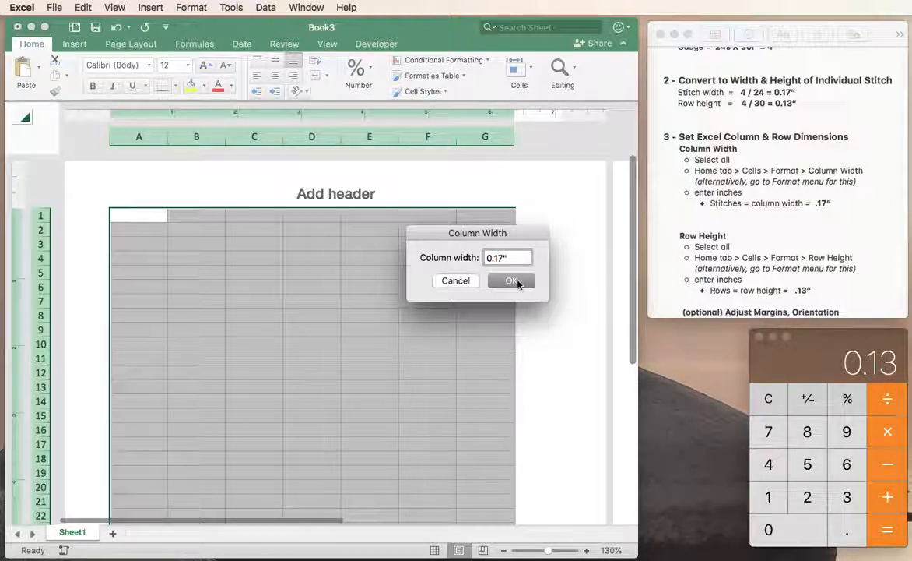
mouse_move(386, 349)
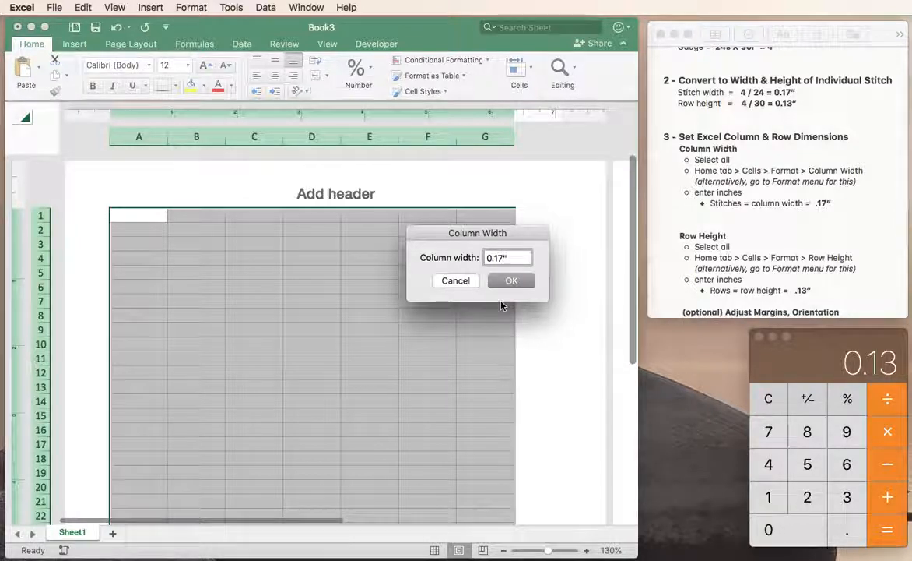
click(511, 281)
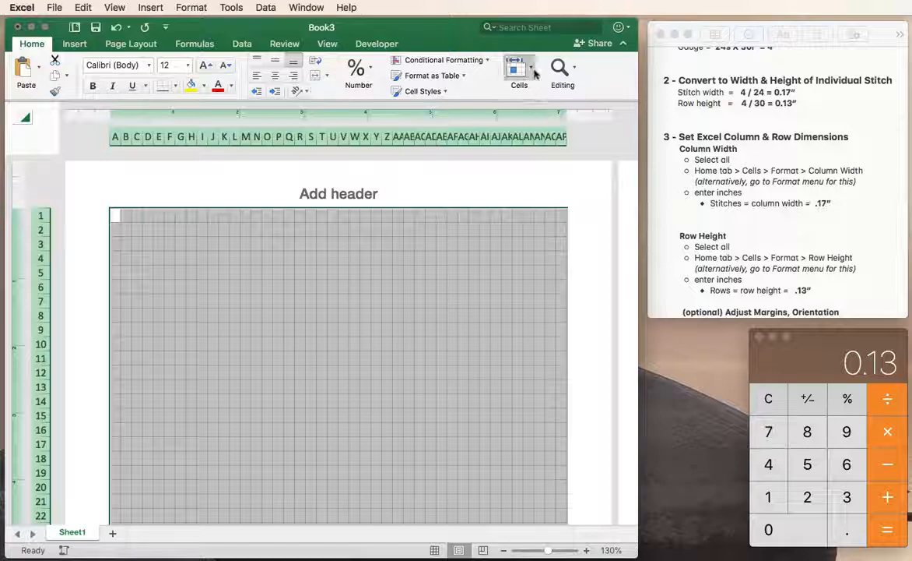
Set the row height to 0.13" for all rows.
click(519, 75)
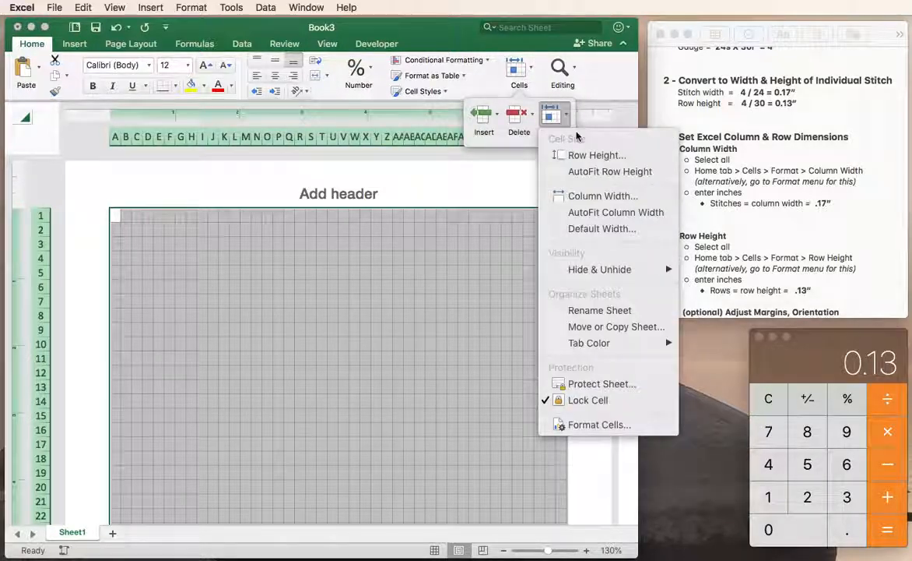
mouse_move(598, 156)
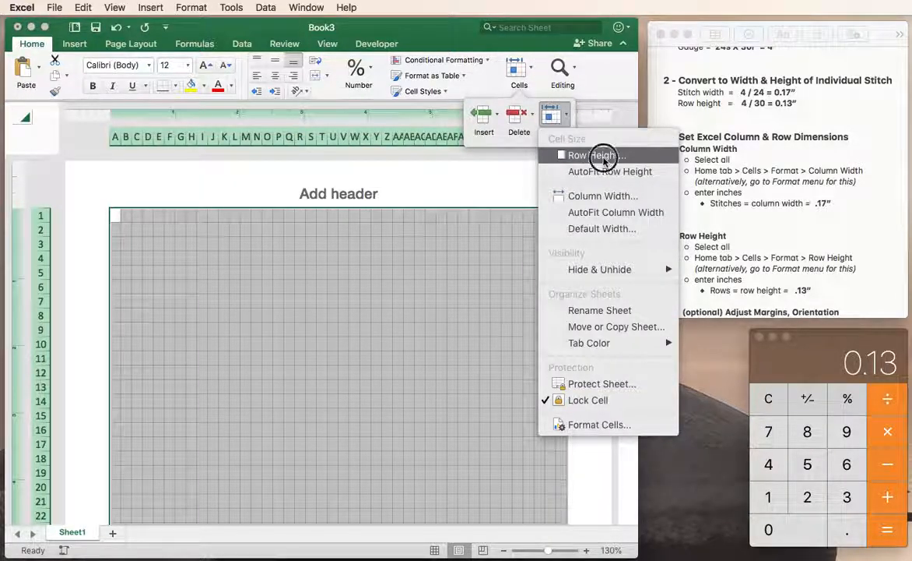
click(589, 155)
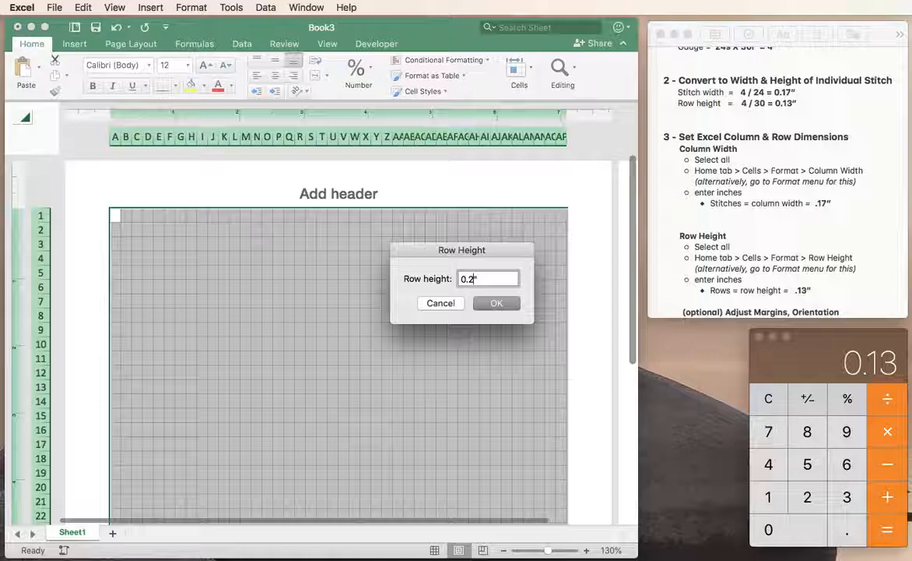
key(backspace)
text(13)
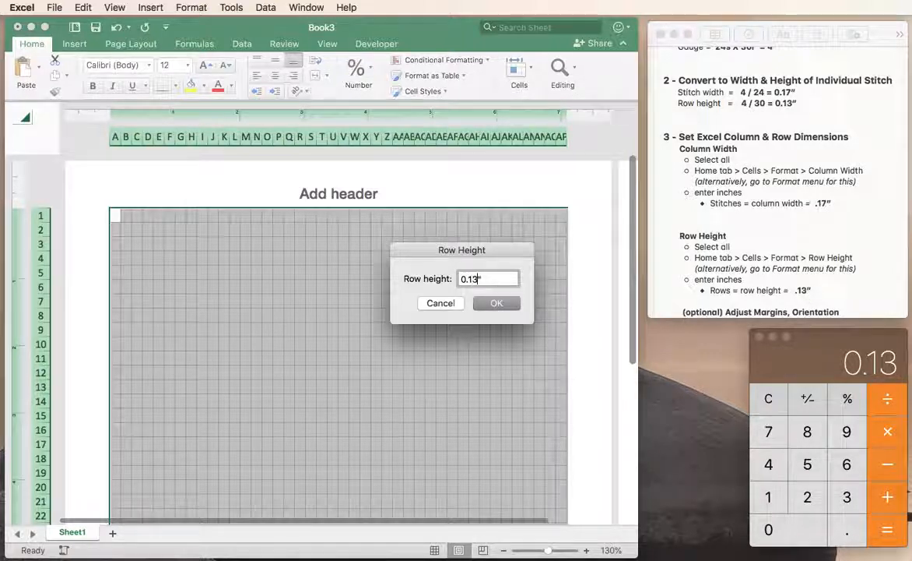
click(496, 302)
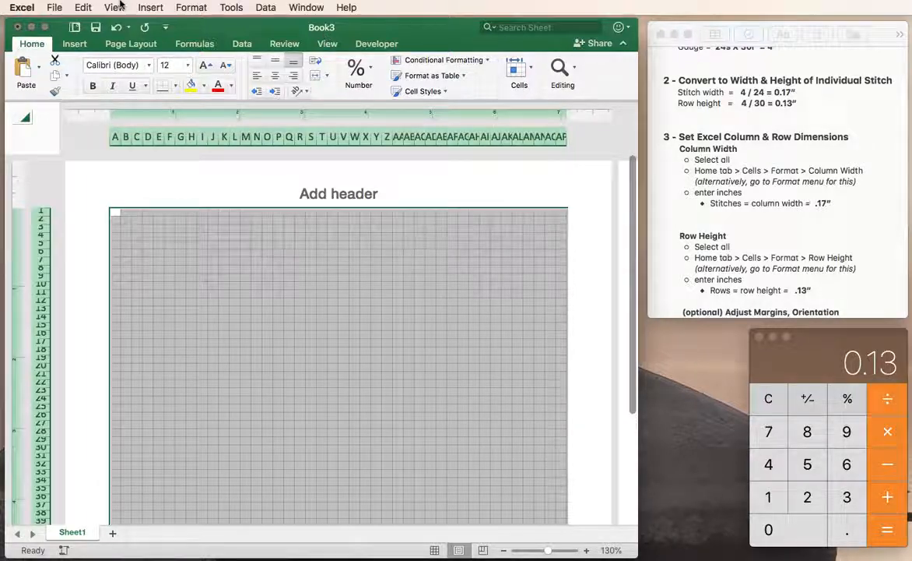
Save the workbook to the Desktop as KnittingGraphPaper.
click(54, 7)
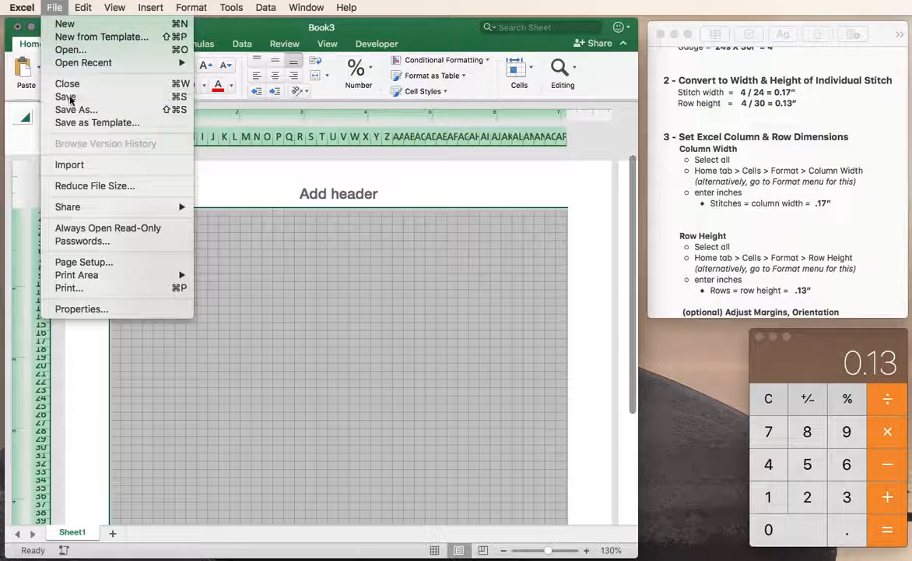
click(76, 109)
text(G)
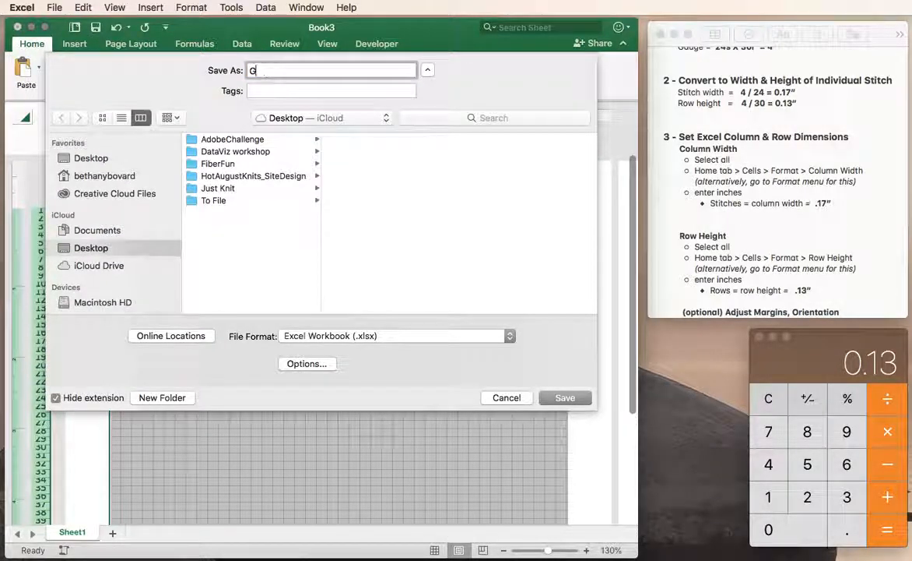
text(KnittingGraphPaper)
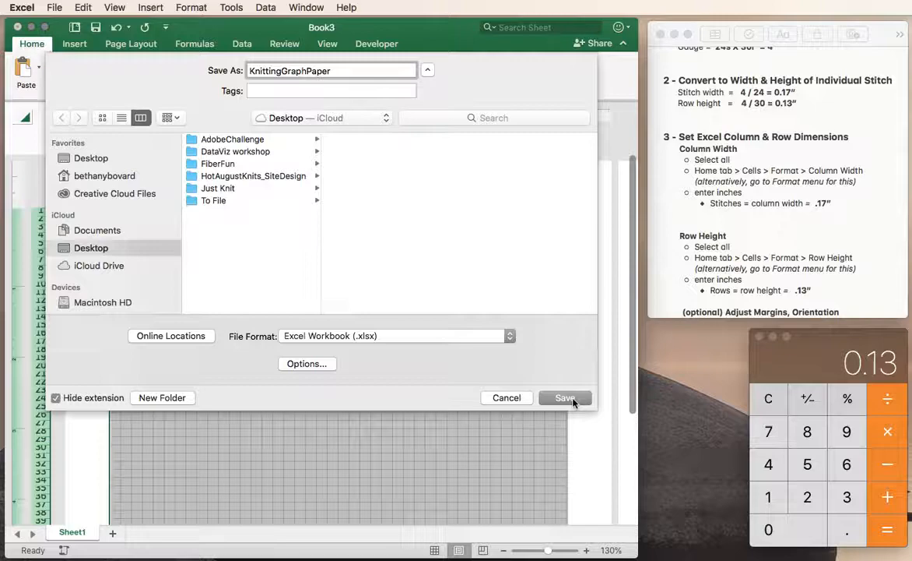
click(563, 397)
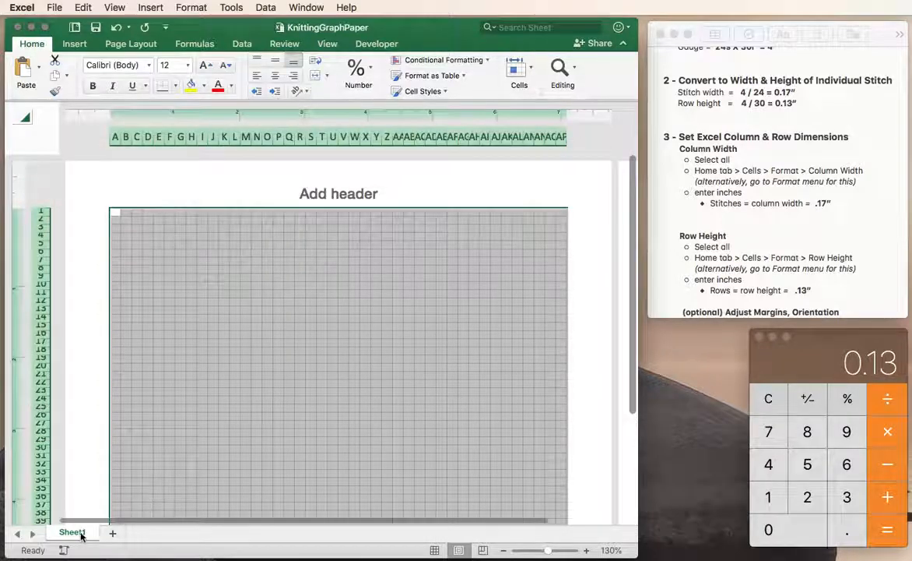
Rename Sheet1 to 24sx30r from the sheet tab menu.
right_click(71, 533)
text(24)
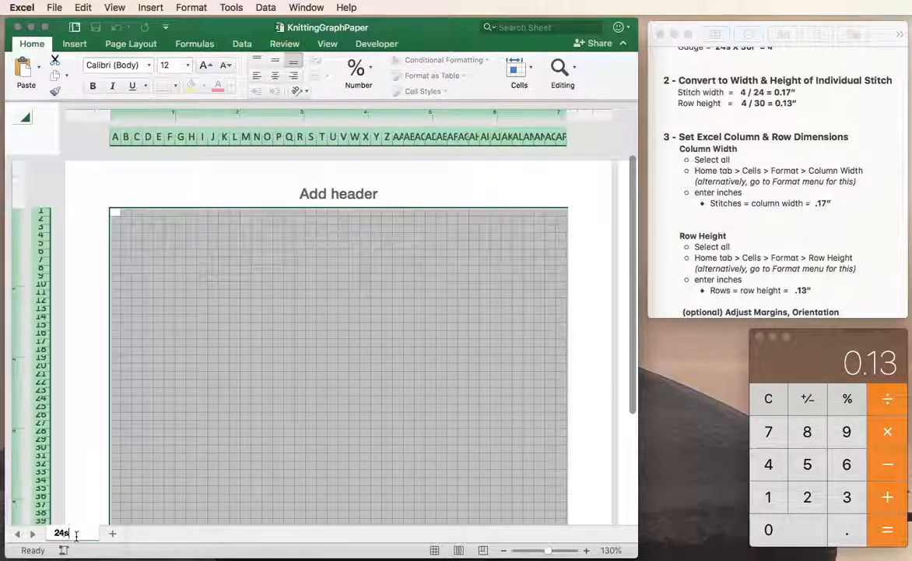
text(x30r)
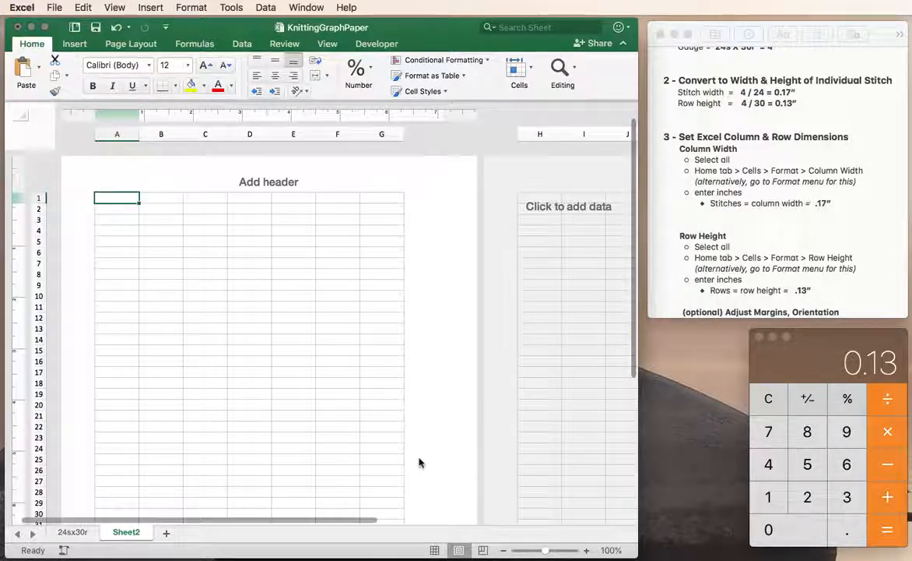
scroll(down, 3)
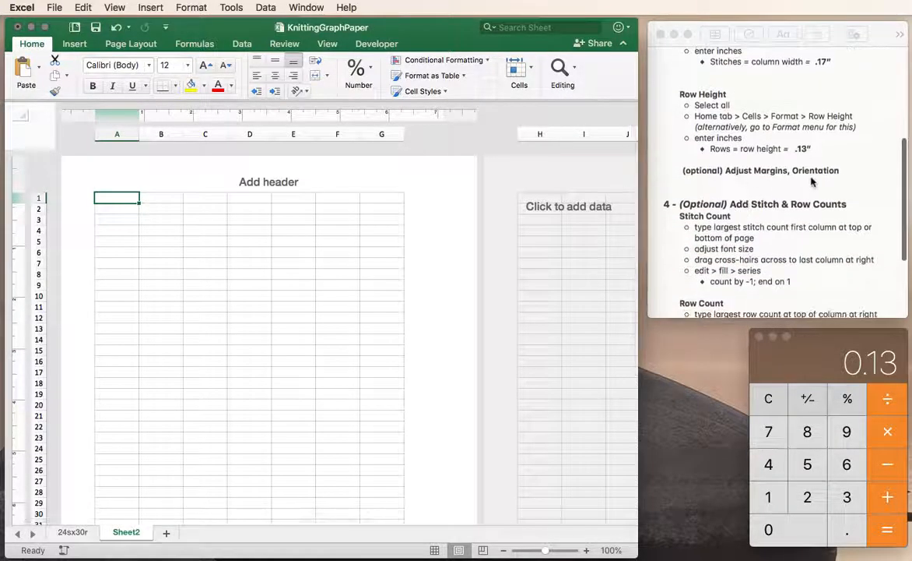
scroll(down, 3)
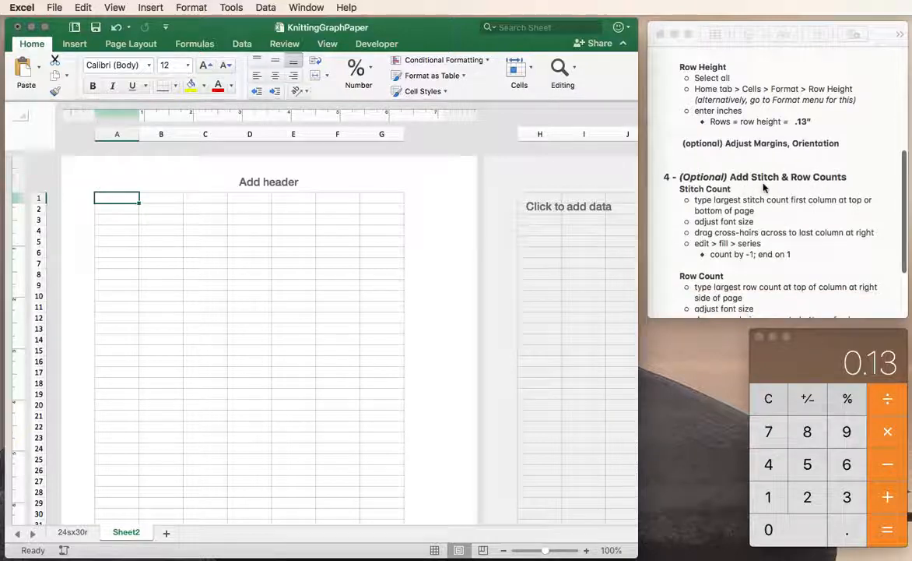
scroll(down, 3)
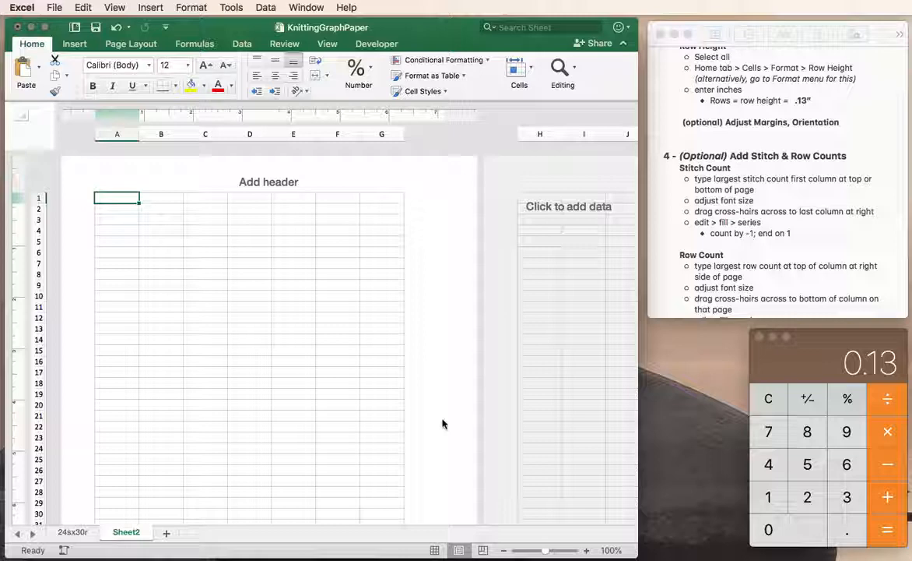
mouse_move(619, 414)
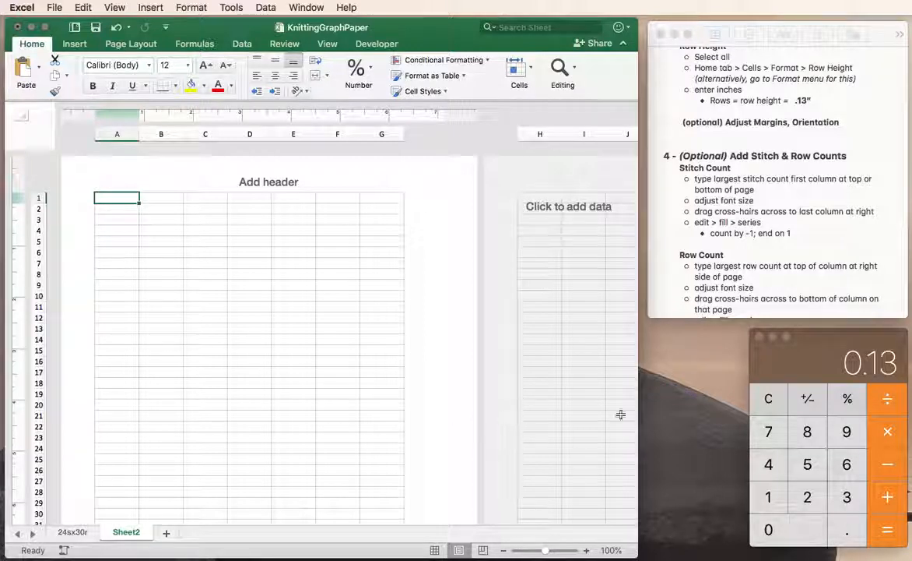